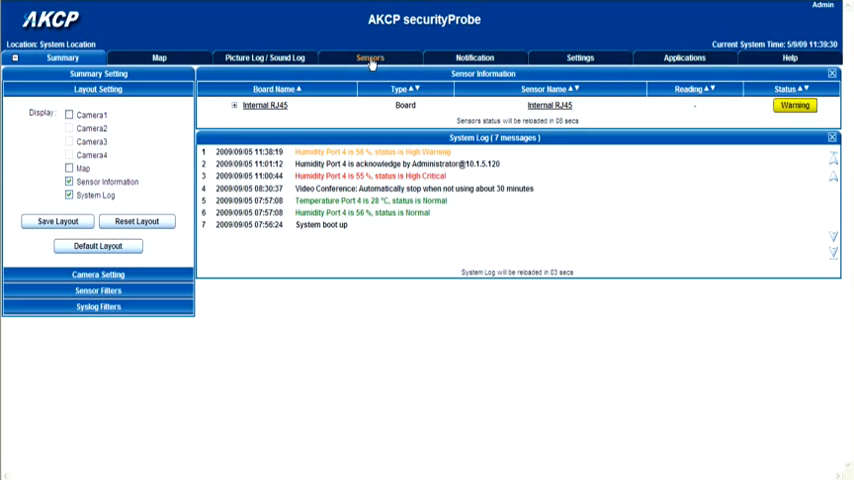
Go to the Sensors page listing the eight ports of the Internal RJ45 board
click(369, 57)
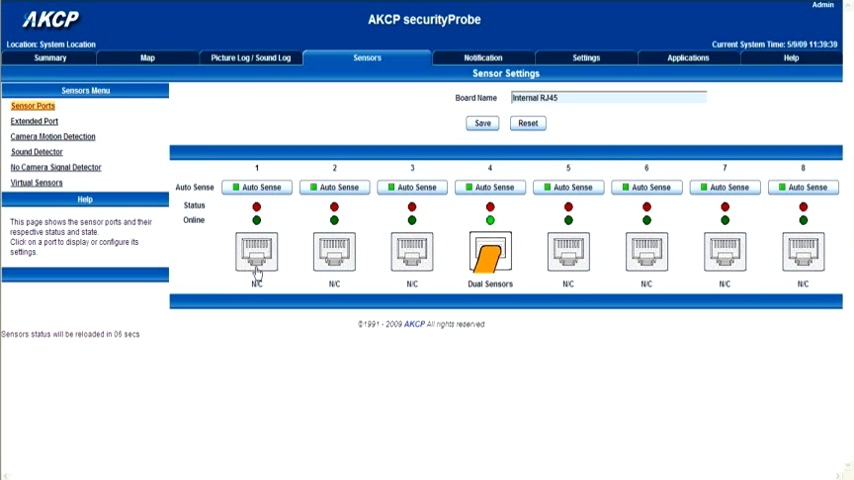
mouse_move(753, 184)
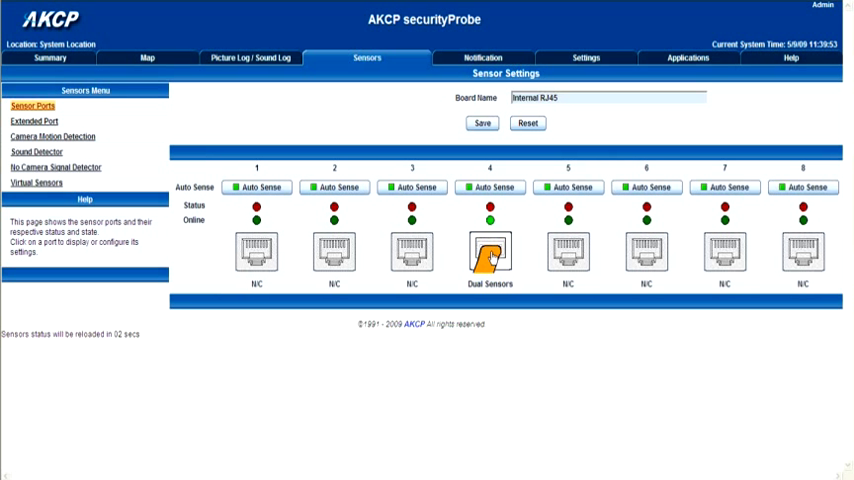
Rename port 4's dual temperature sensor to 'Temperature in office'
click(490, 253)
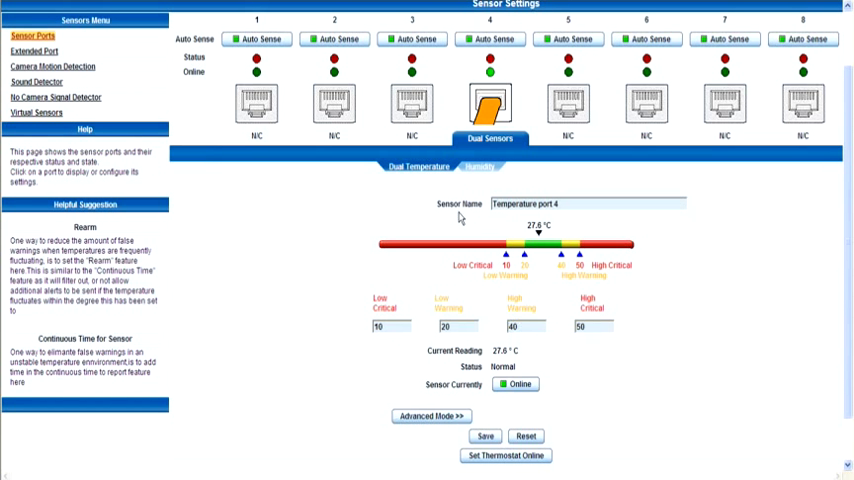
click(567, 204)
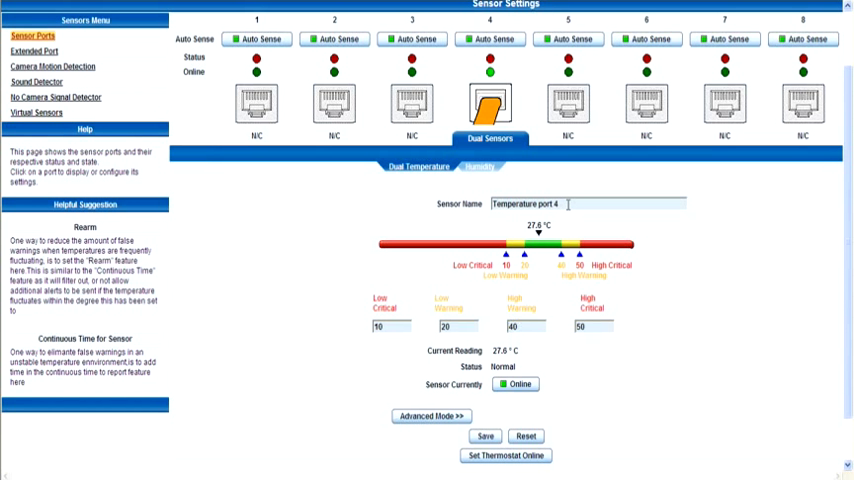
mouse_move(487, 212)
text(in)
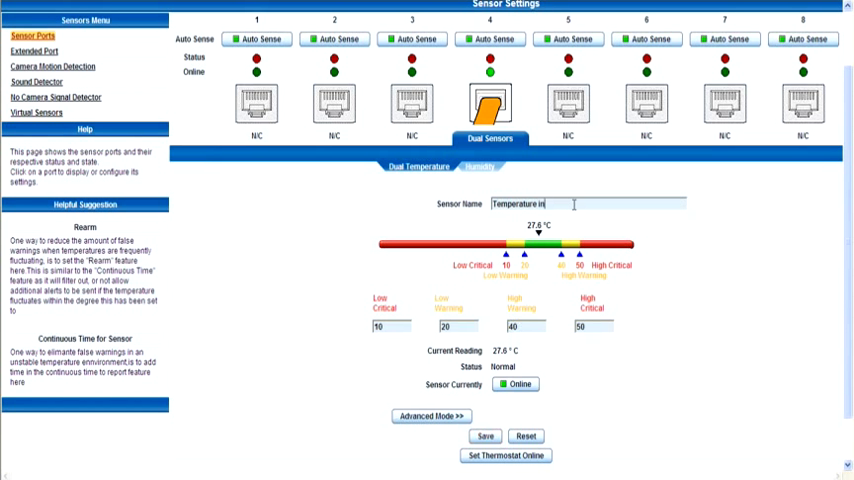
text(office)
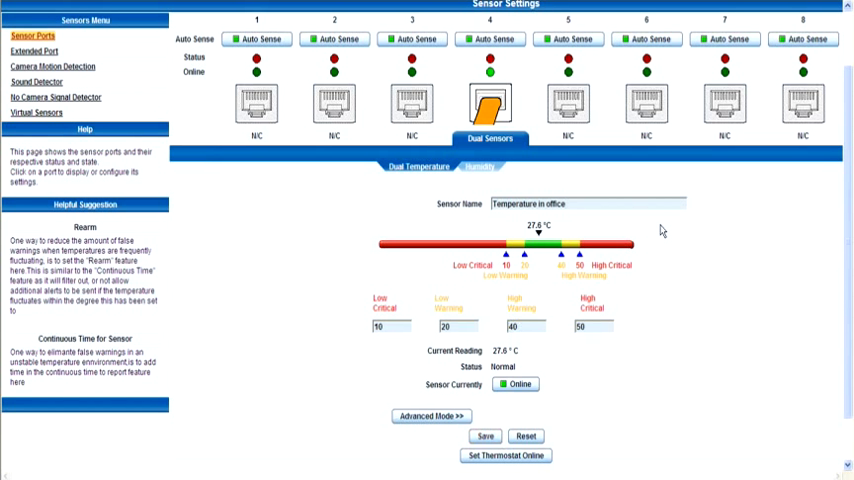
mouse_move(452, 233)
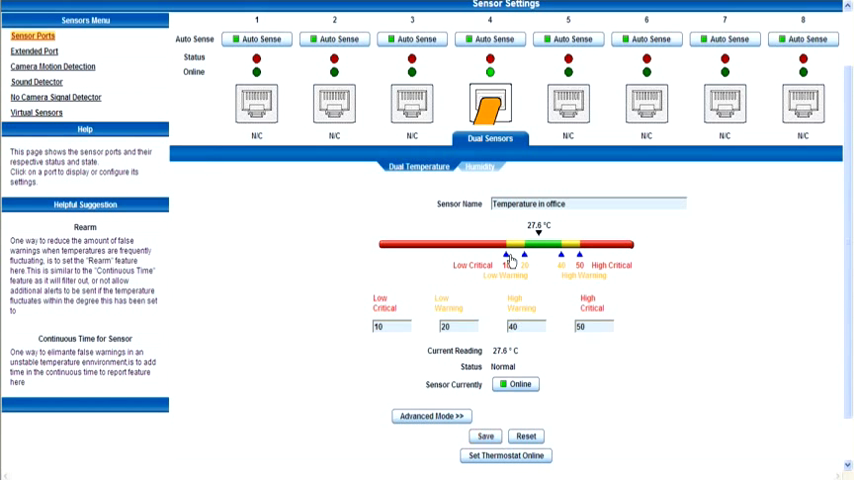
mouse_move(525, 262)
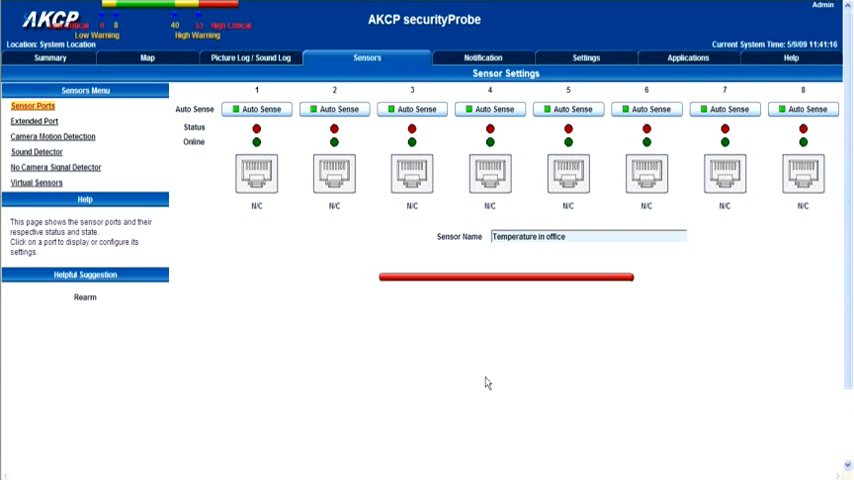
View the Summary showing 'Temperature in office' at 27.7 °C, status Normal
click(489, 175)
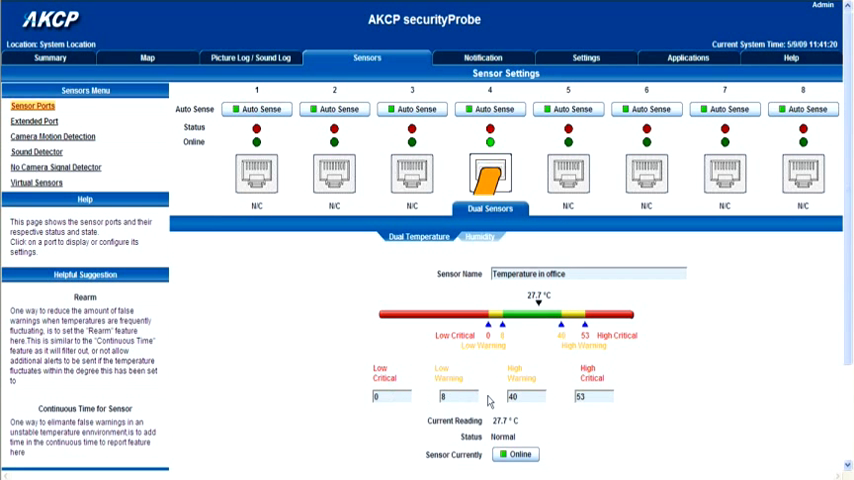
scroll(down, 3)
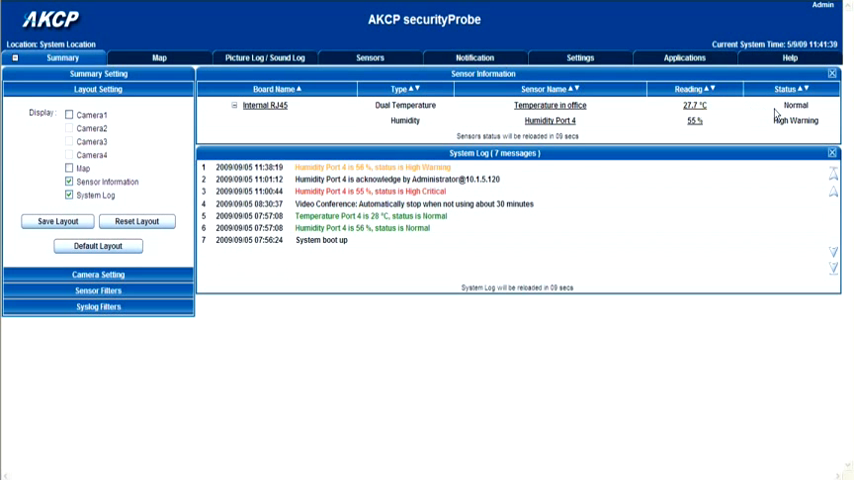
mouse_move(778, 112)
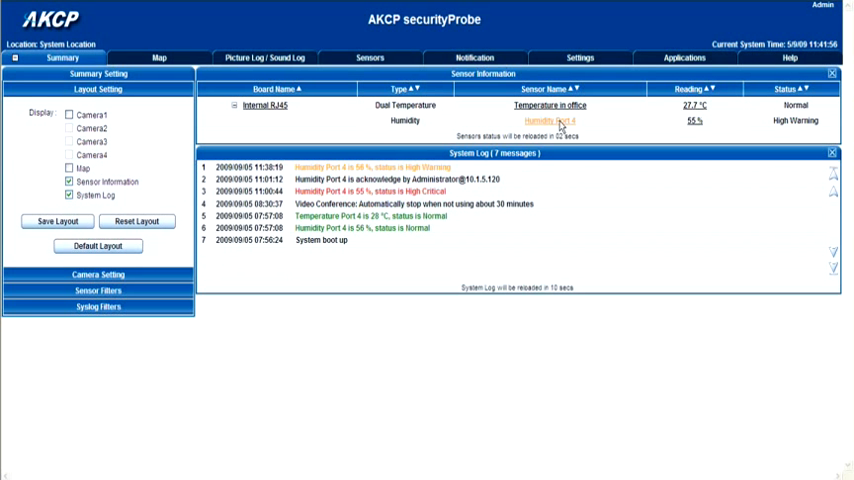
Open Humidity Port 4 settings and set Low Critical 32, Low Warning 42
click(548, 120)
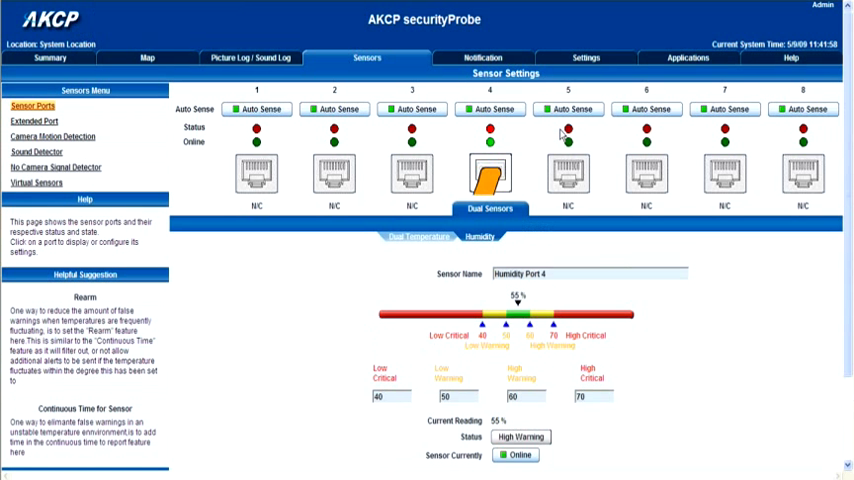
mouse_move(508, 150)
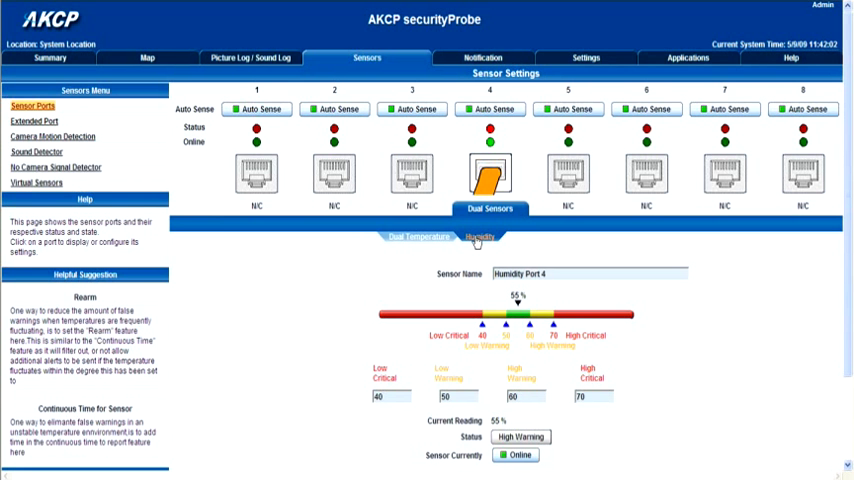
scroll(down, 3)
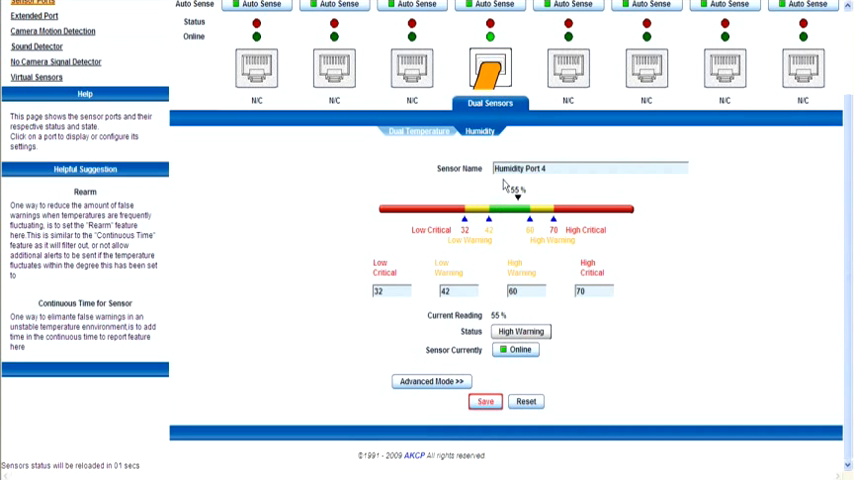
Save the humidity sensor as 'Humidity in office' with thresholds 32, 42, 47, 52
click(560, 168)
text(in office)
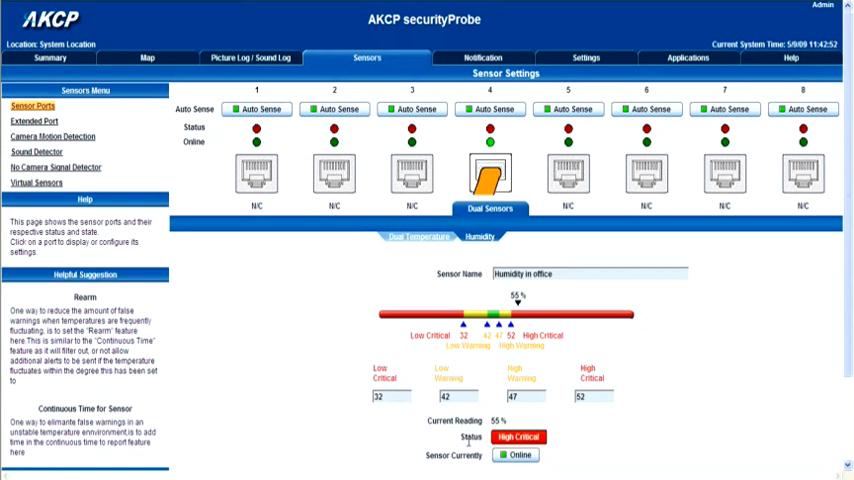
mouse_move(518, 437)
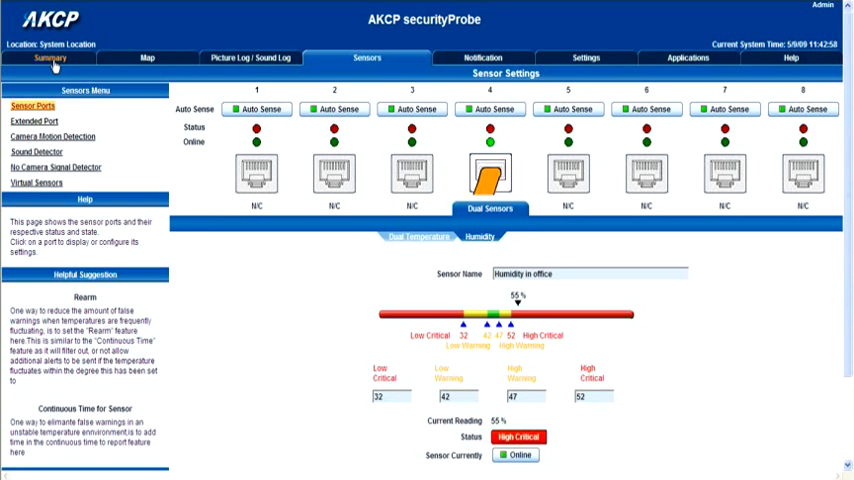
Acknowledge the High Critical alarm of 'Humidity in office' on the Summary page
click(62, 57)
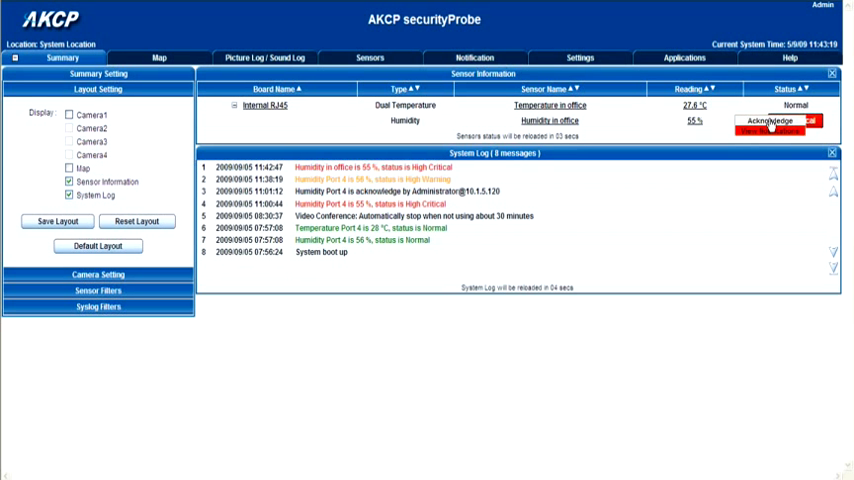
click(778, 120)
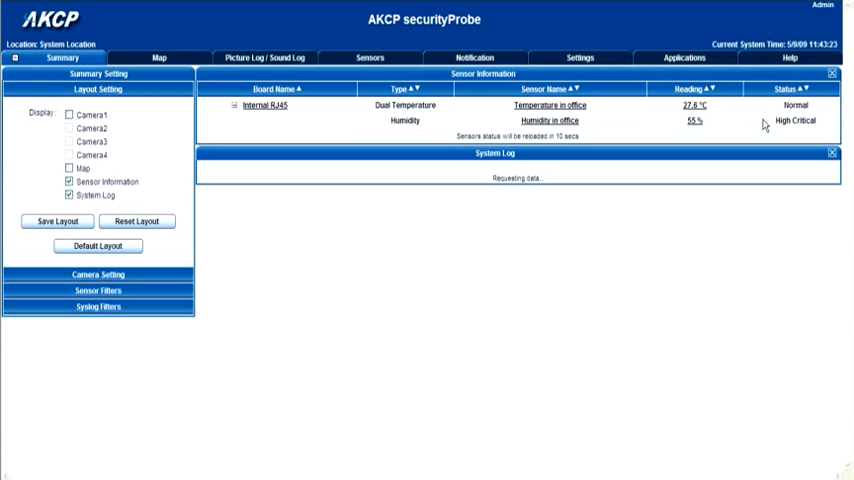